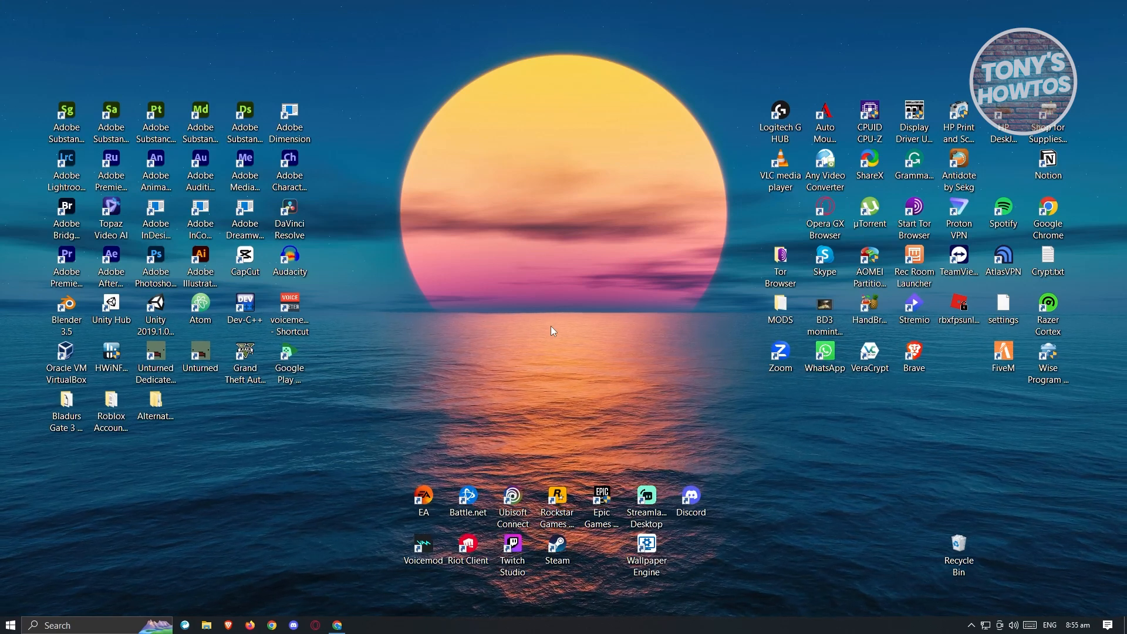
- Launch Chrome and reach Clear browsing data from the Privacy and security settings
click(337, 629)
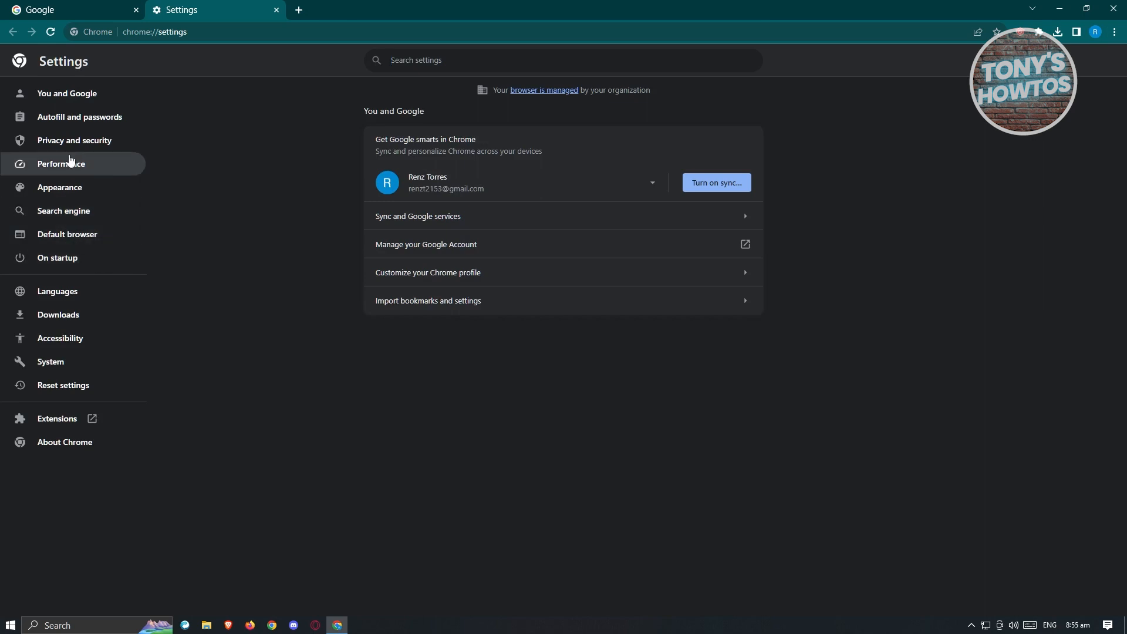
click(74, 140)
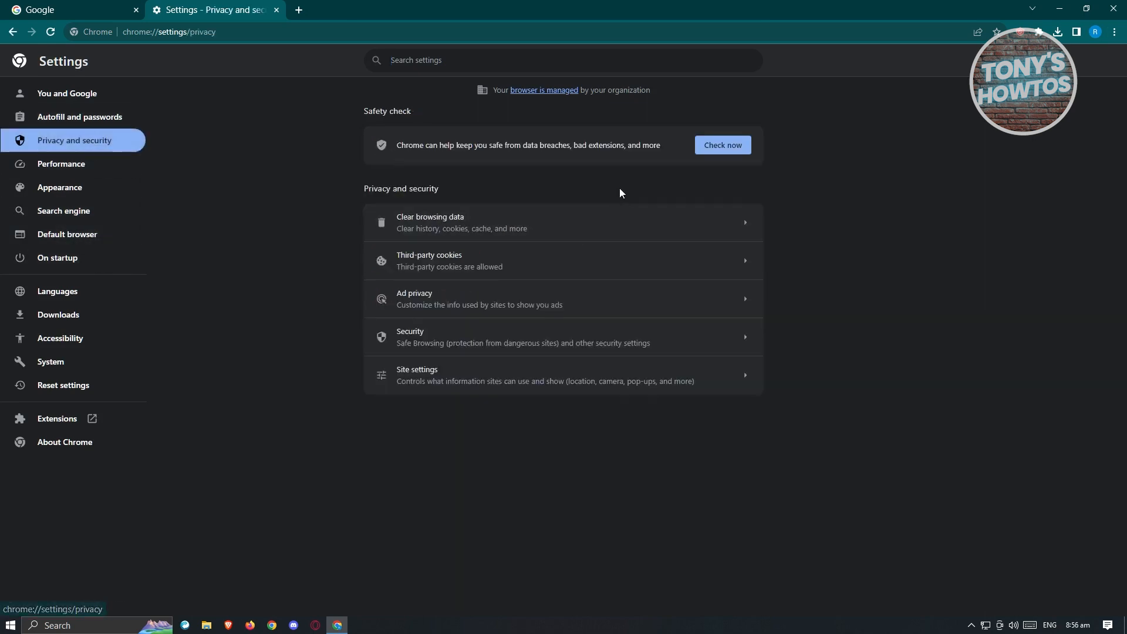
click(430, 222)
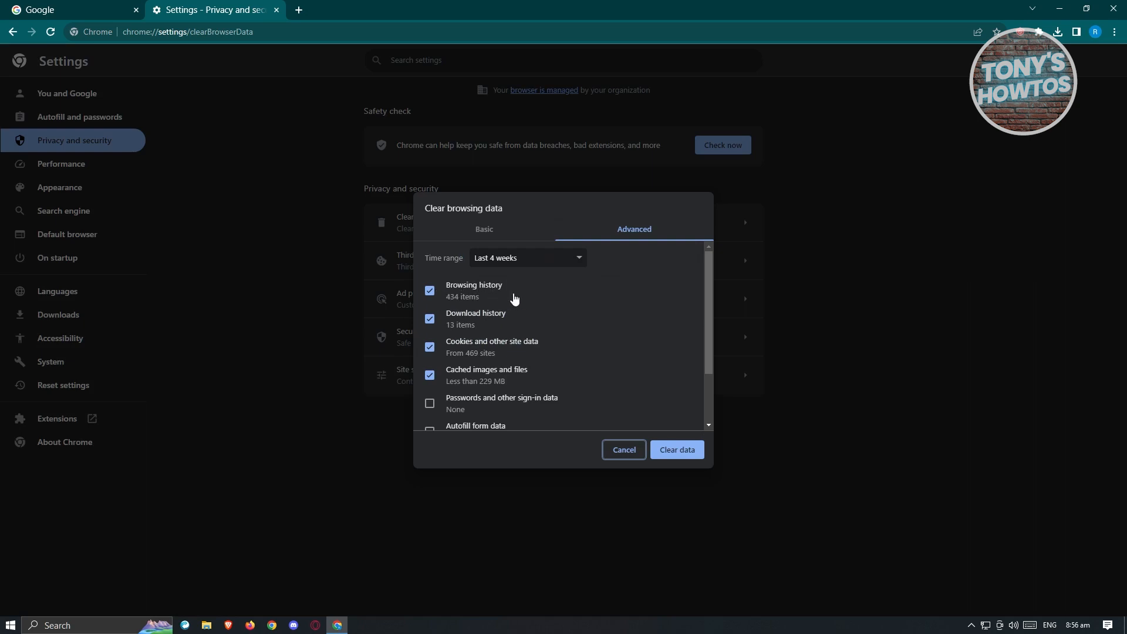
click(430, 290)
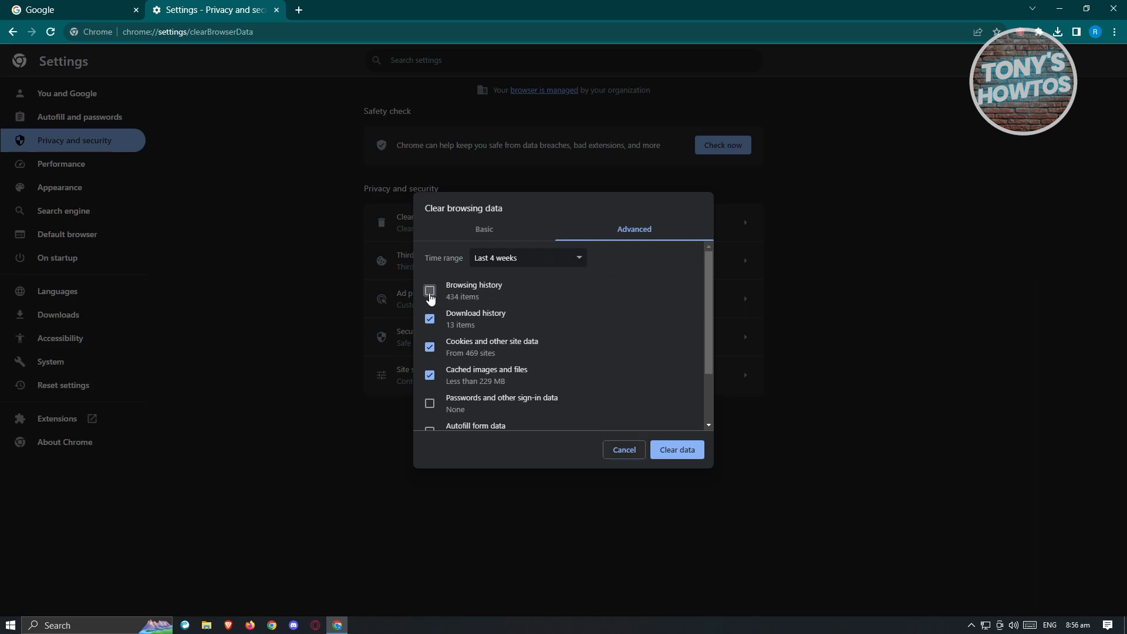
click(430, 291)
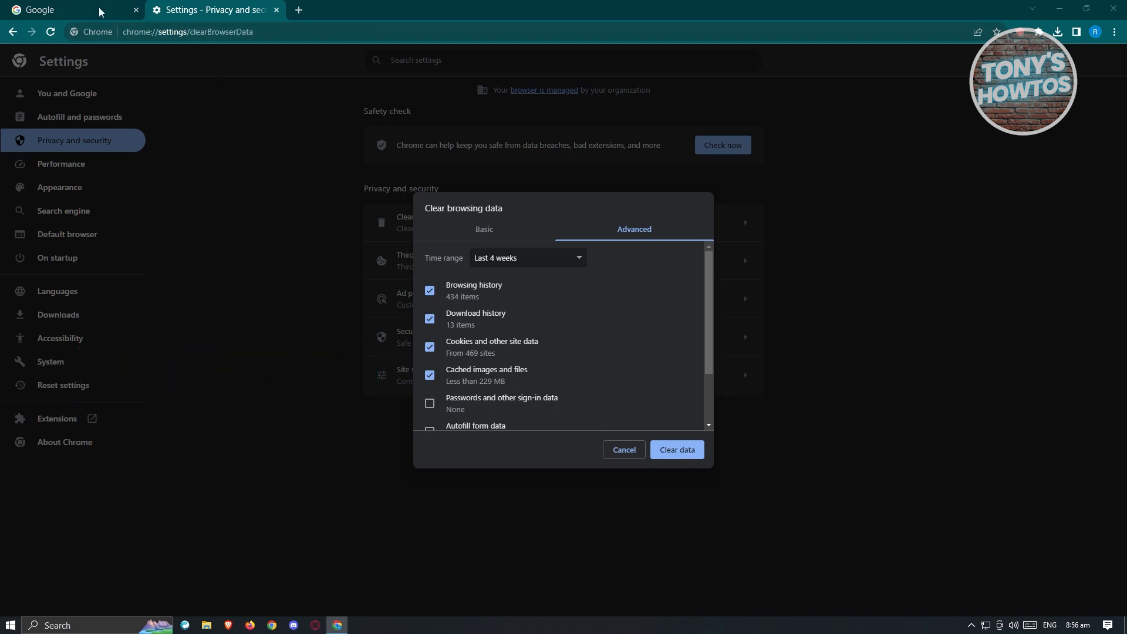
- Start a new tab and load myactivity.google.com
click(424, 10)
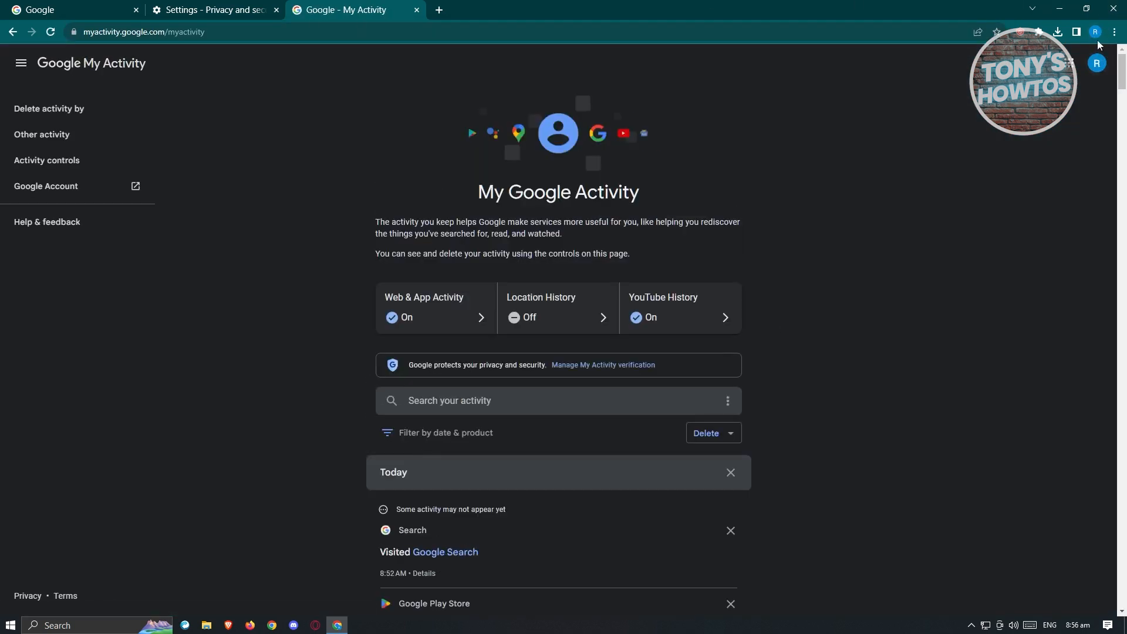
mouse_move(997, 119)
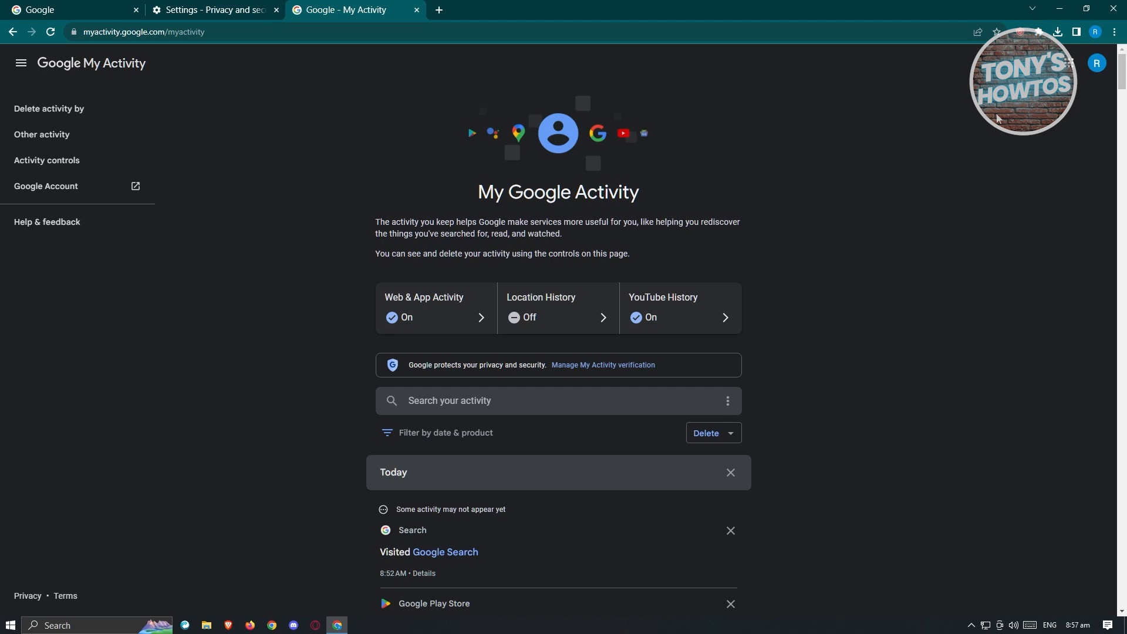
mouse_move(528, 197)
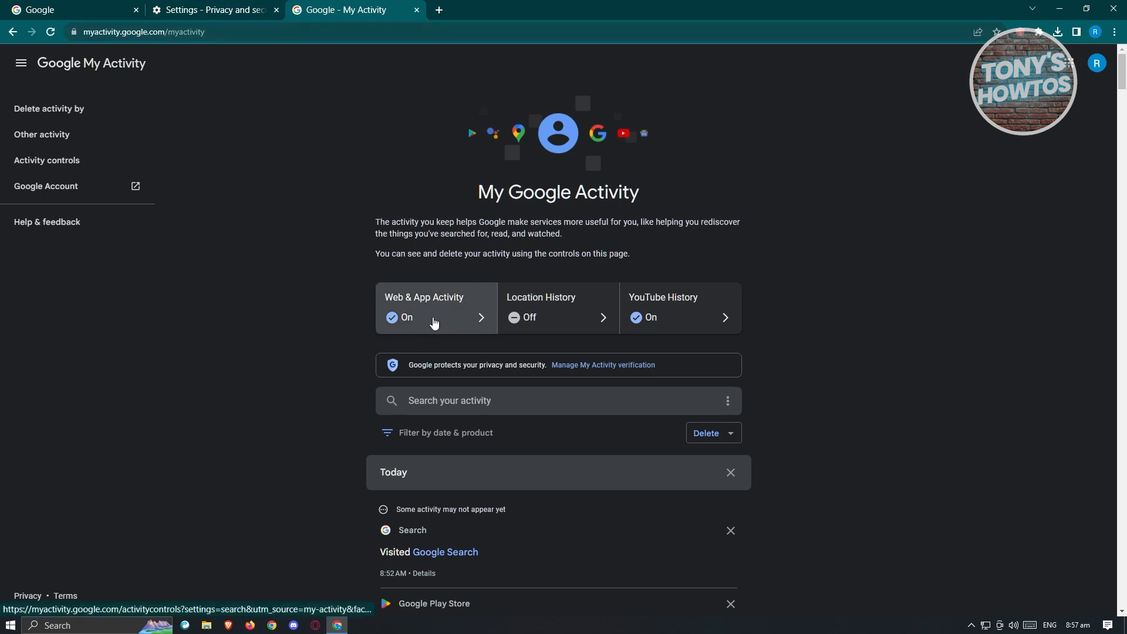
- Enter Web & App Activity and view the Chrome history listing roblox.com visits
click(433, 307)
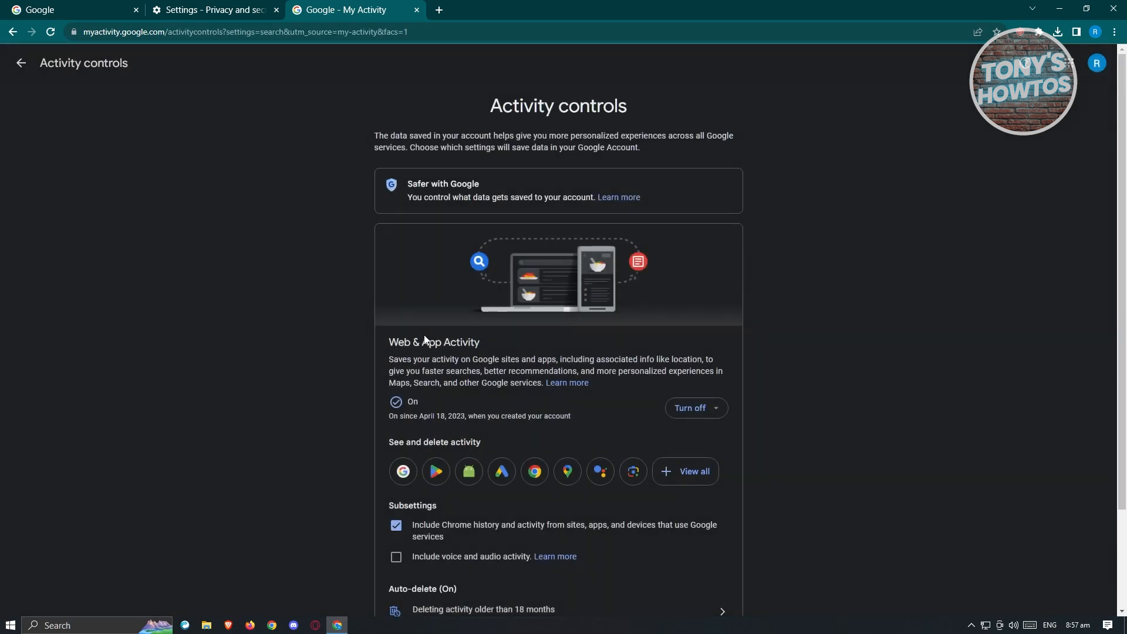
scroll(down, 3)
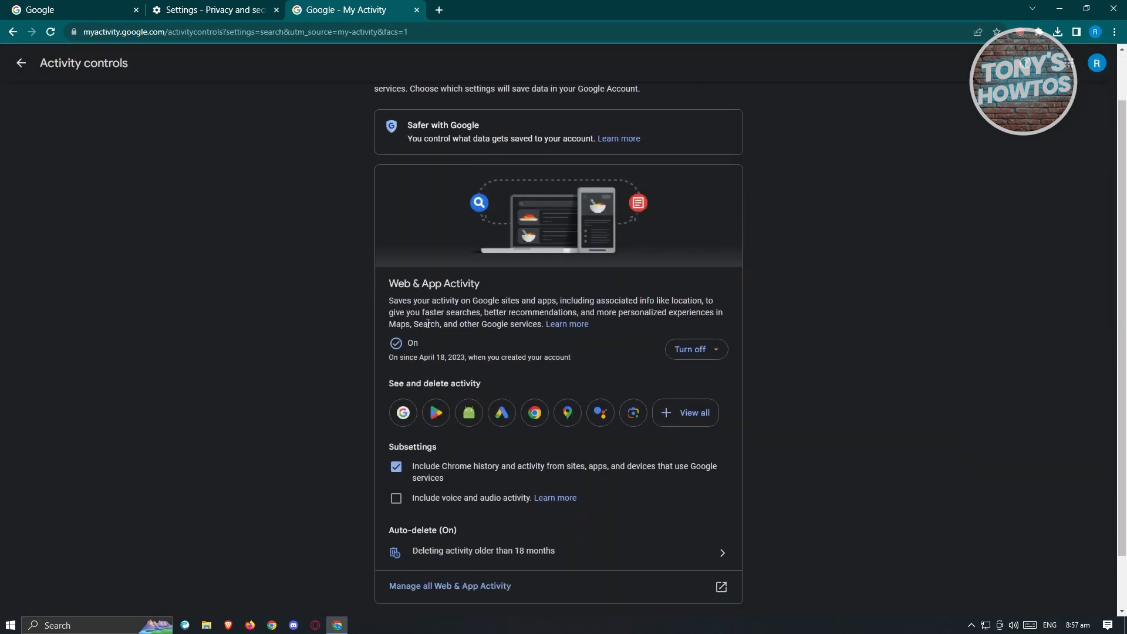
mouse_move(533, 412)
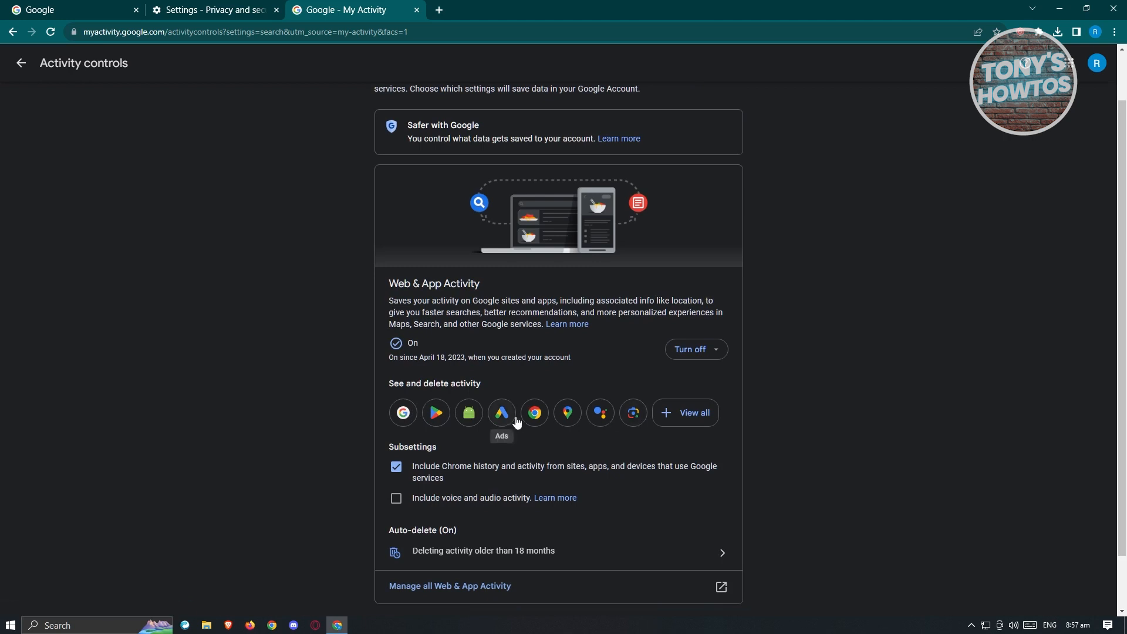
mouse_move(451, 371)
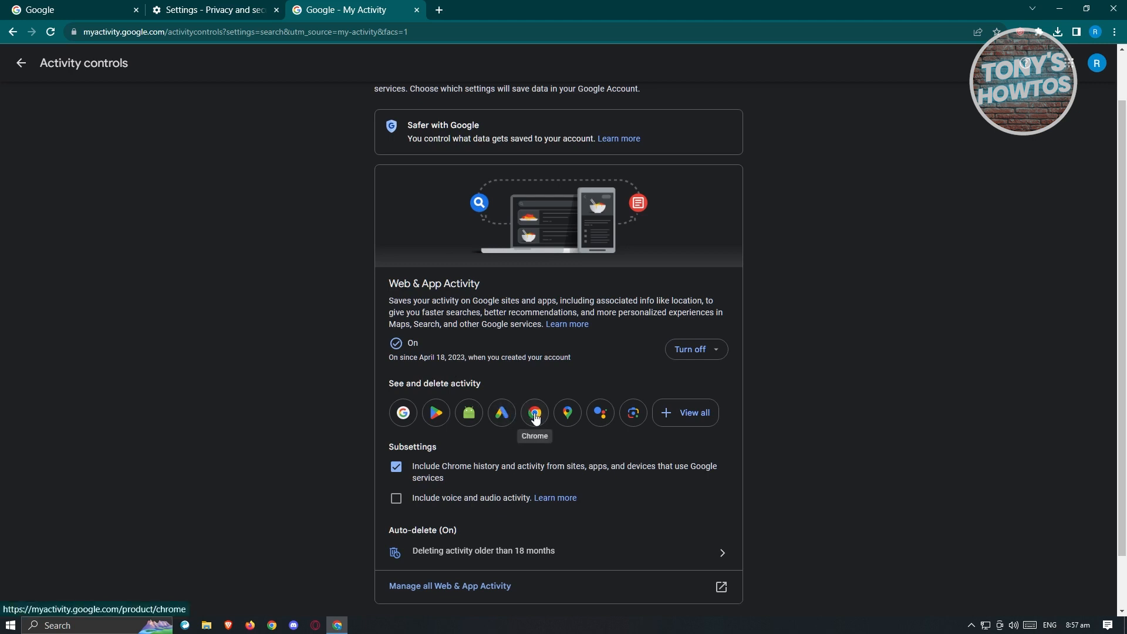
click(534, 412)
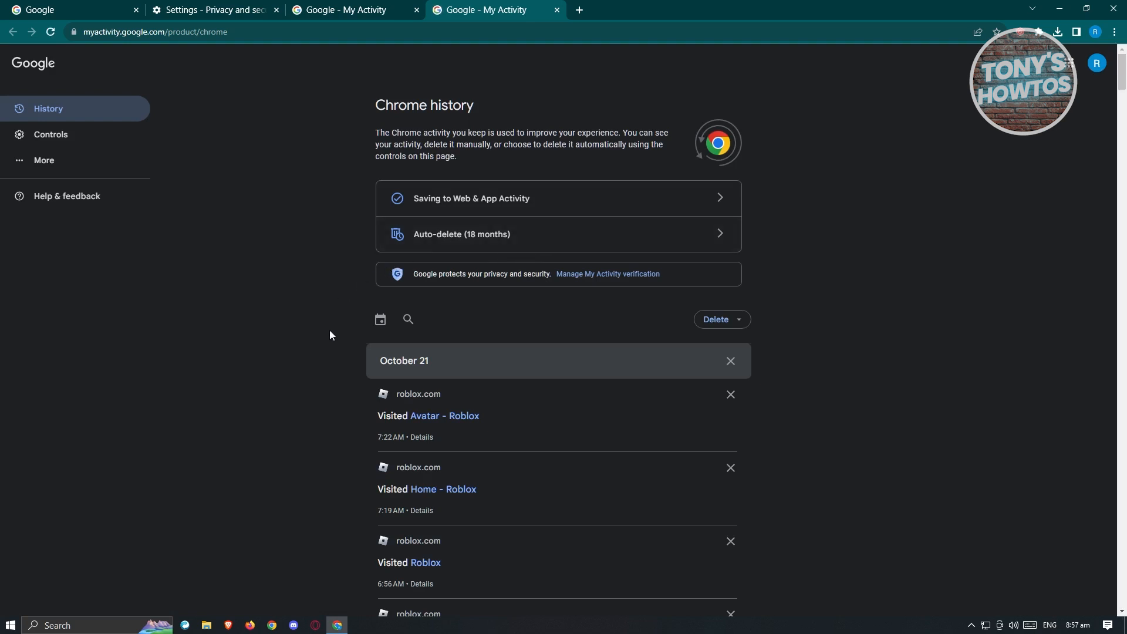
mouse_move(553, 408)
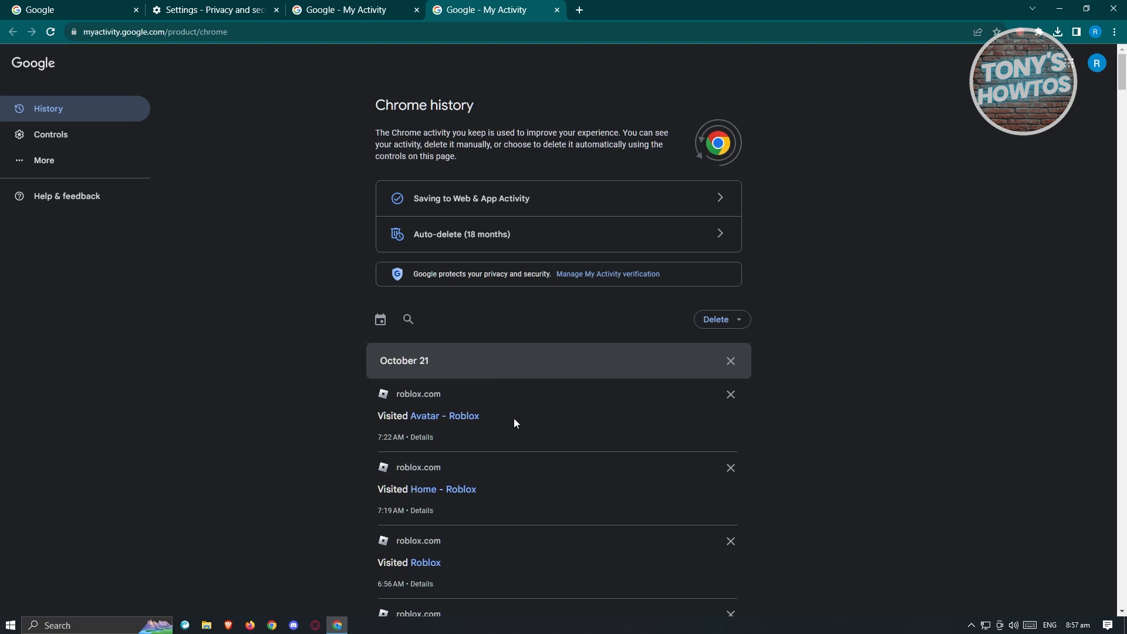
mouse_move(490, 411)
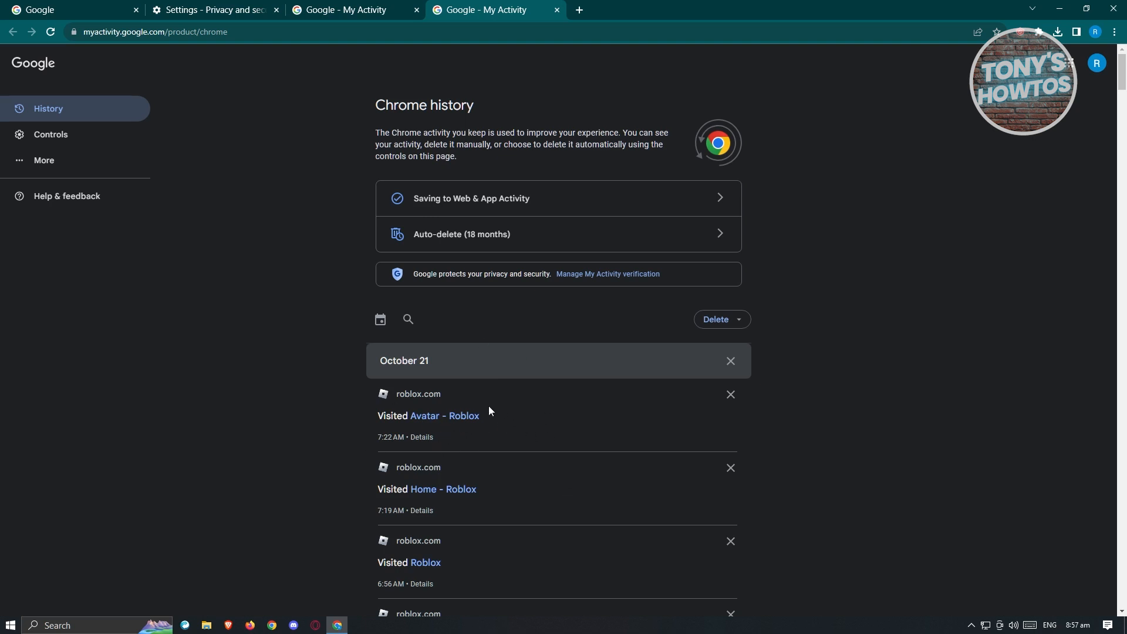
mouse_move(503, 431)
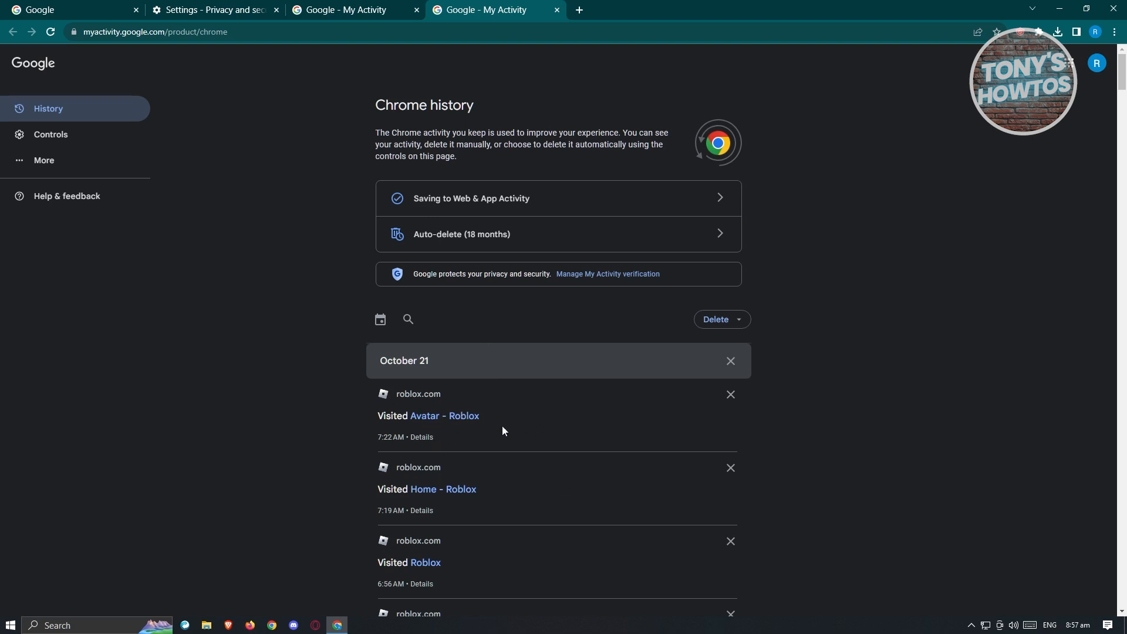
mouse_move(332, 416)
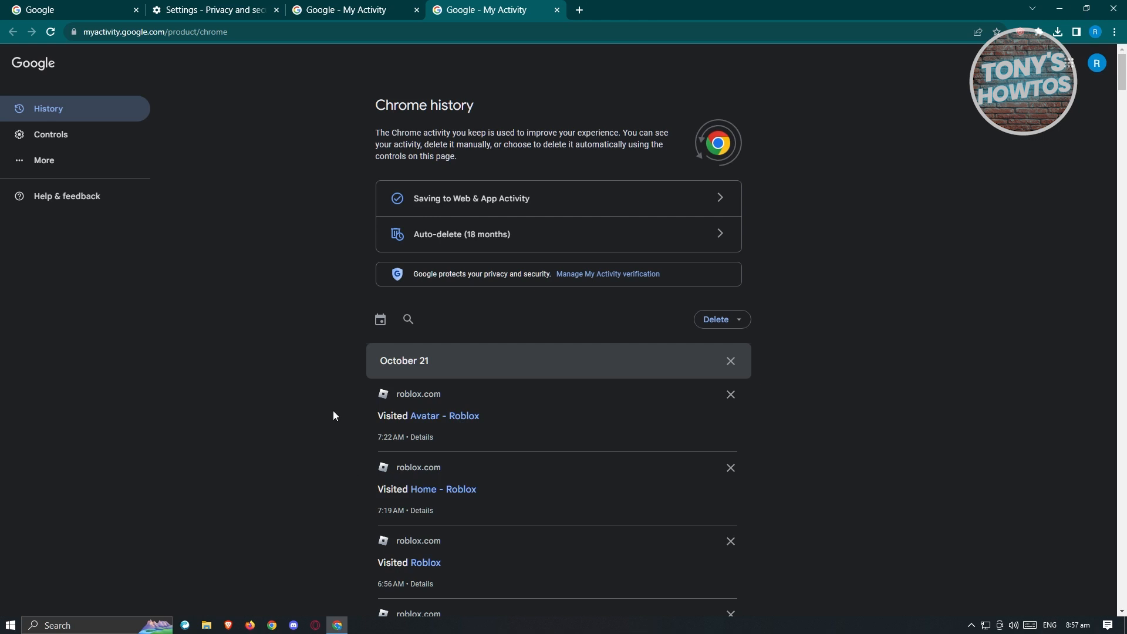